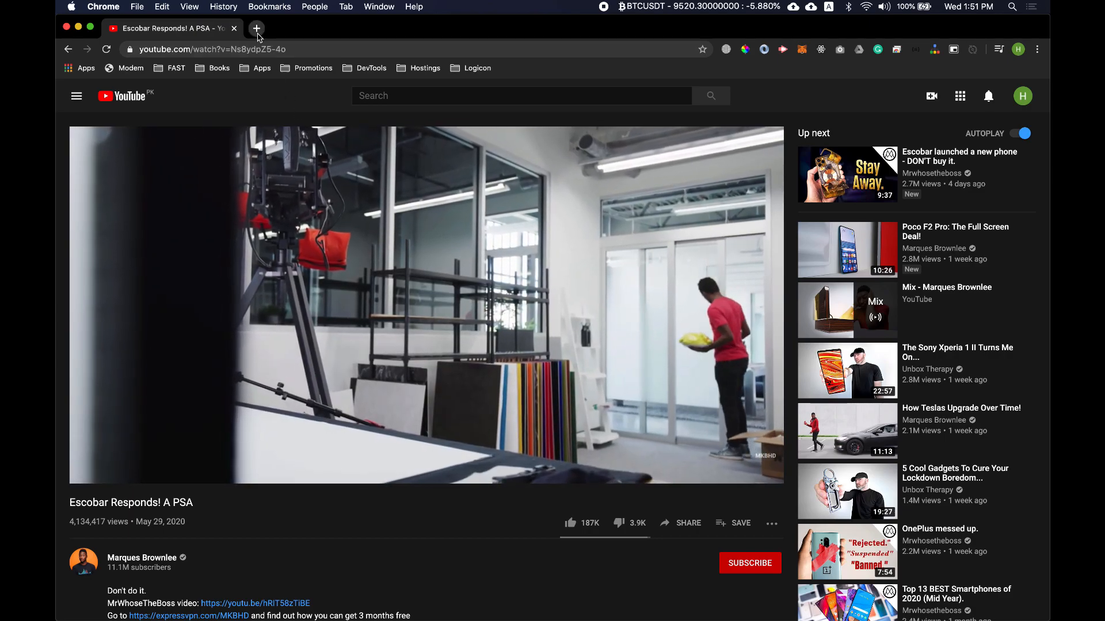
# Pop the "Escobar Responds! A PSA" video into a floating picture-in-picture window over a new blank tab
pyautogui.click(256, 27)
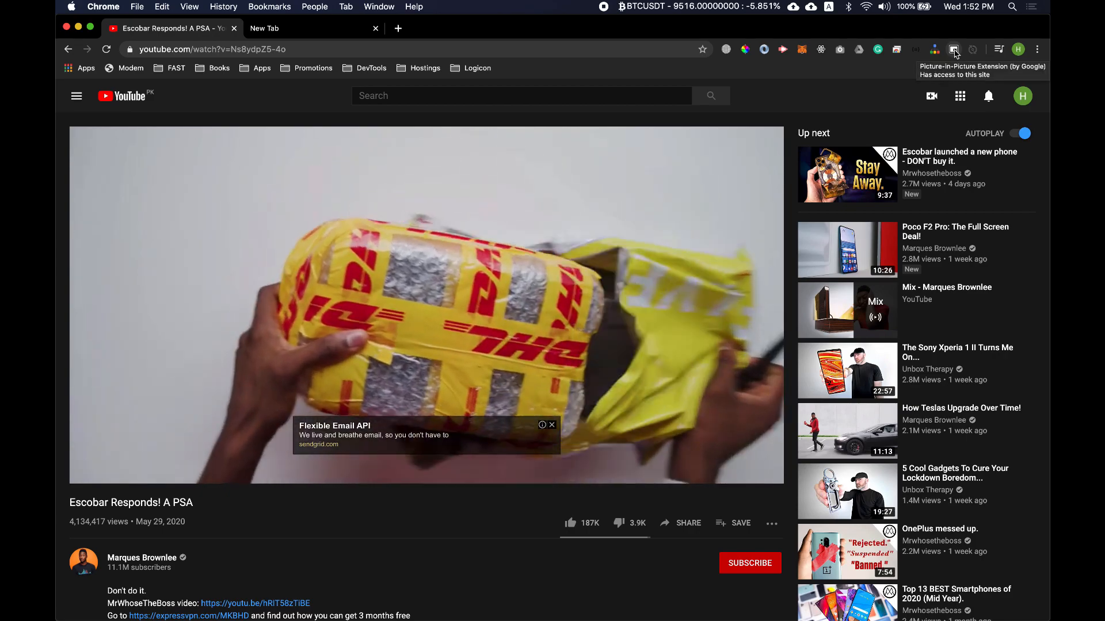
pyautogui.click(953, 50)
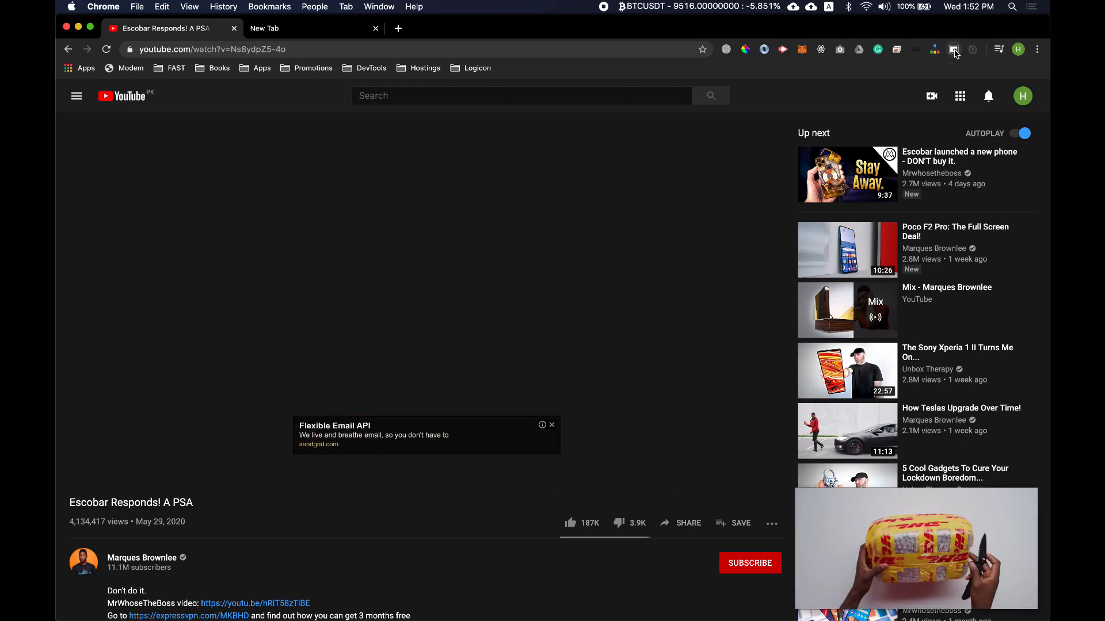
pyautogui.click(309, 27)
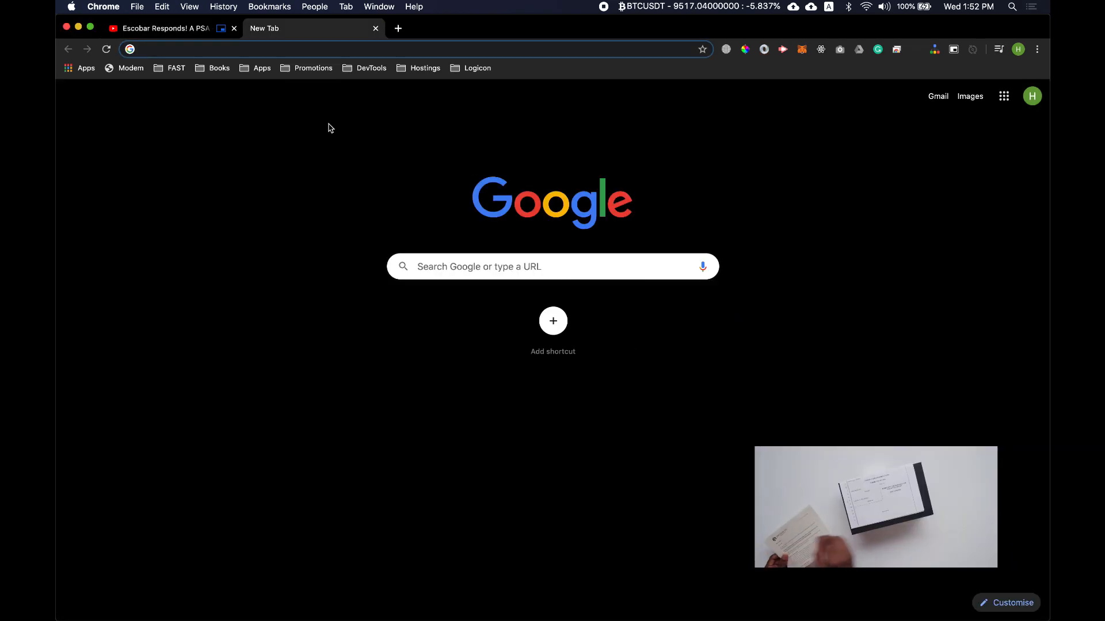
# Visit Wikipedia via the omnibox suggestion for 'wikipedia api'
pyautogui.click(282, 49)
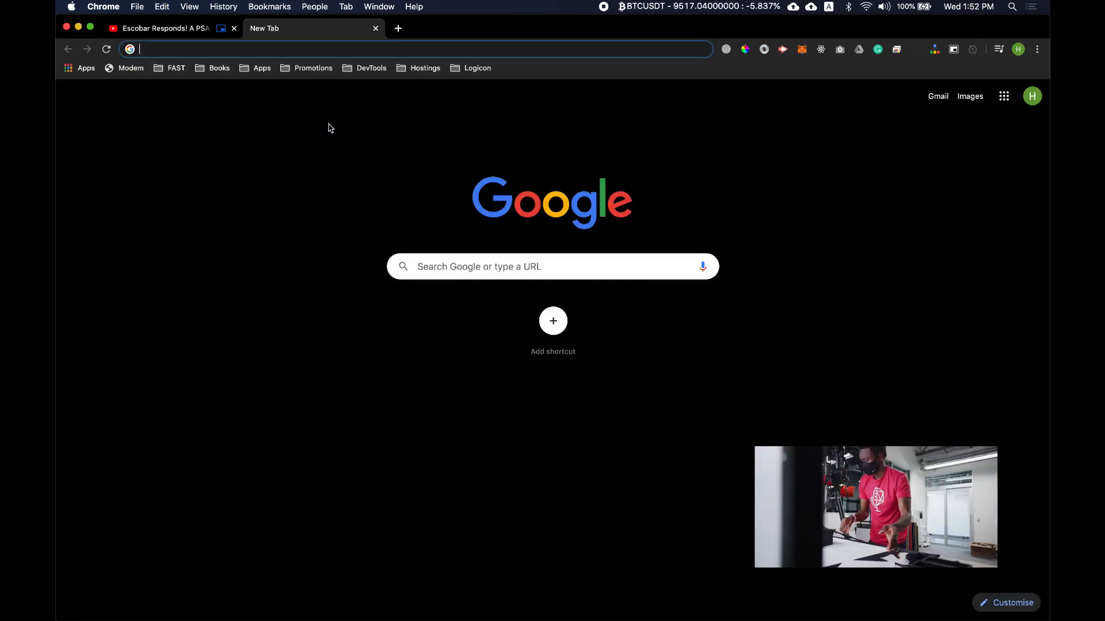
pyautogui.write('wikipedia api')
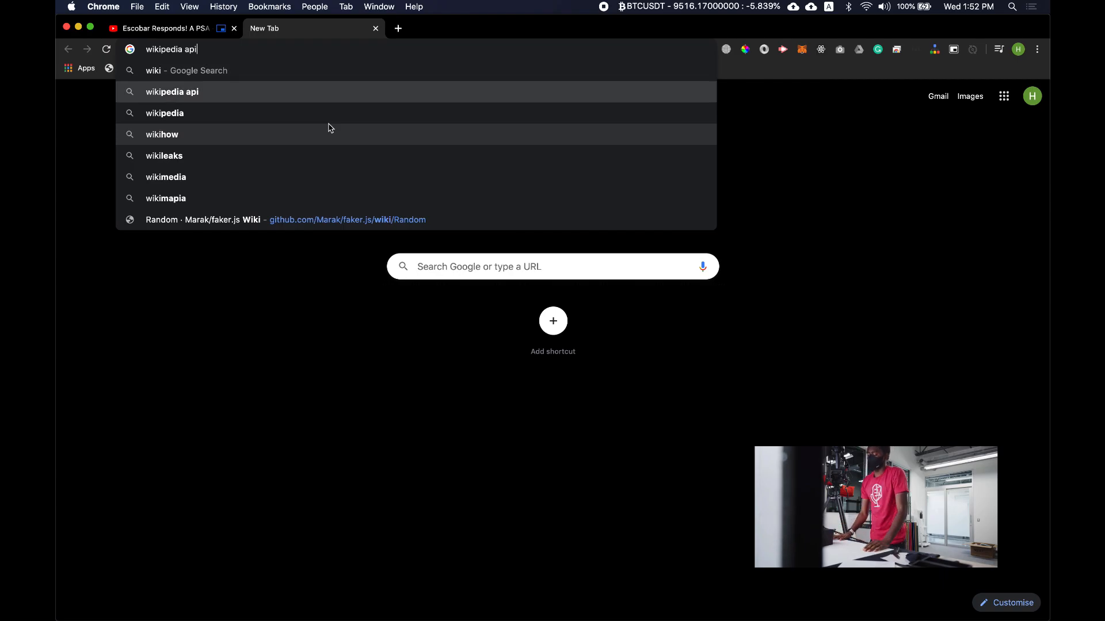
pyautogui.click(164, 112)
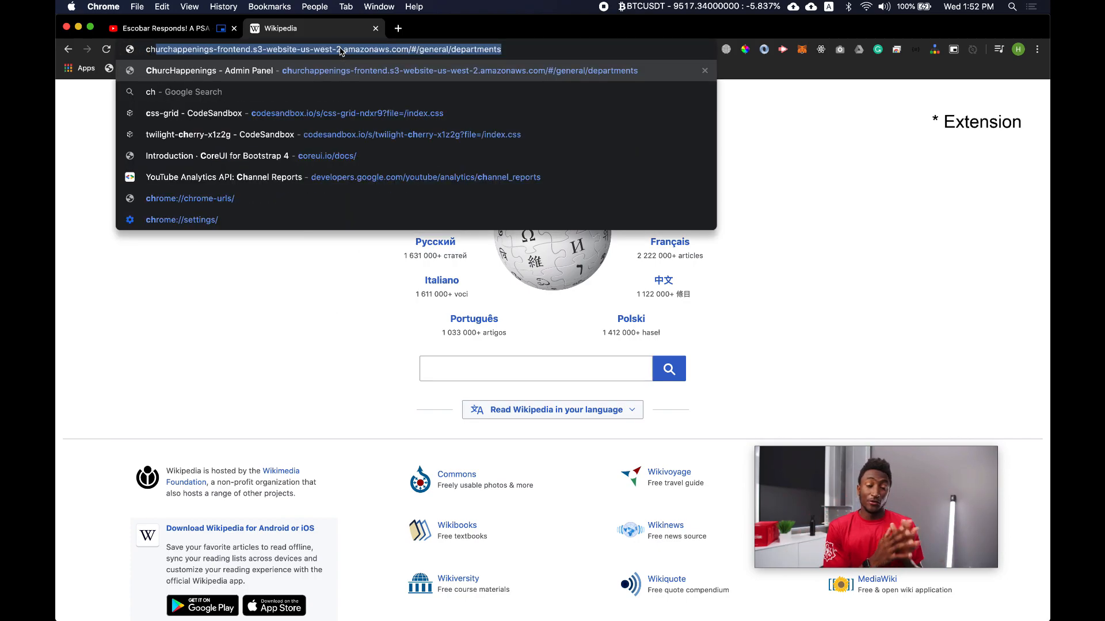
# Search Google for 'chrome store' and land on the Chrome Web Store extensions page
pyautogui.write('chrome picture in picture extension')
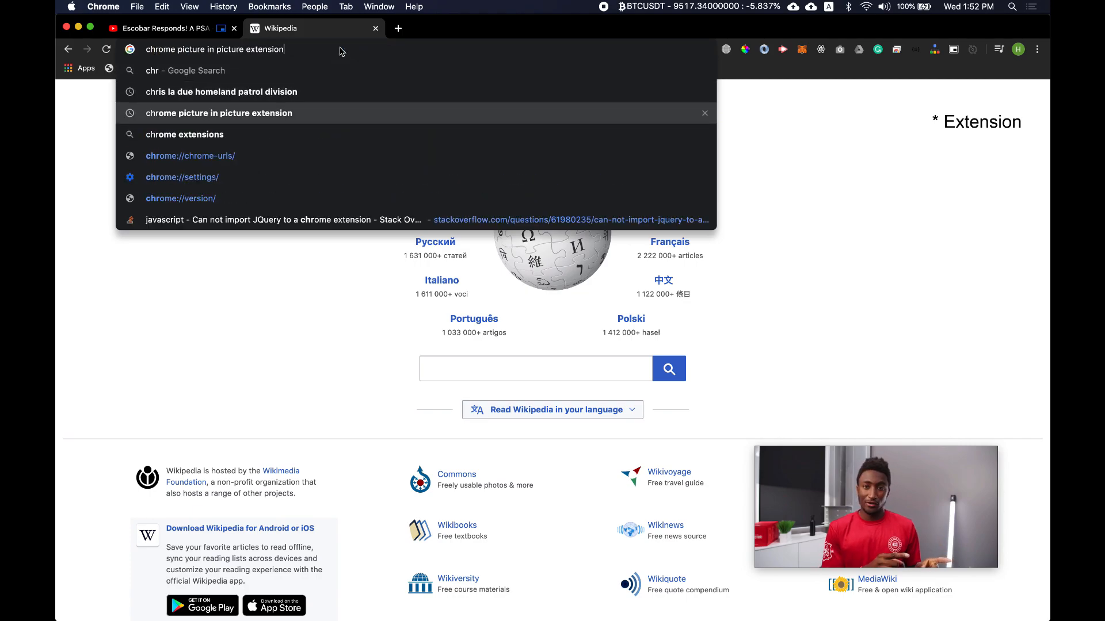
pyautogui.write('chrome store')
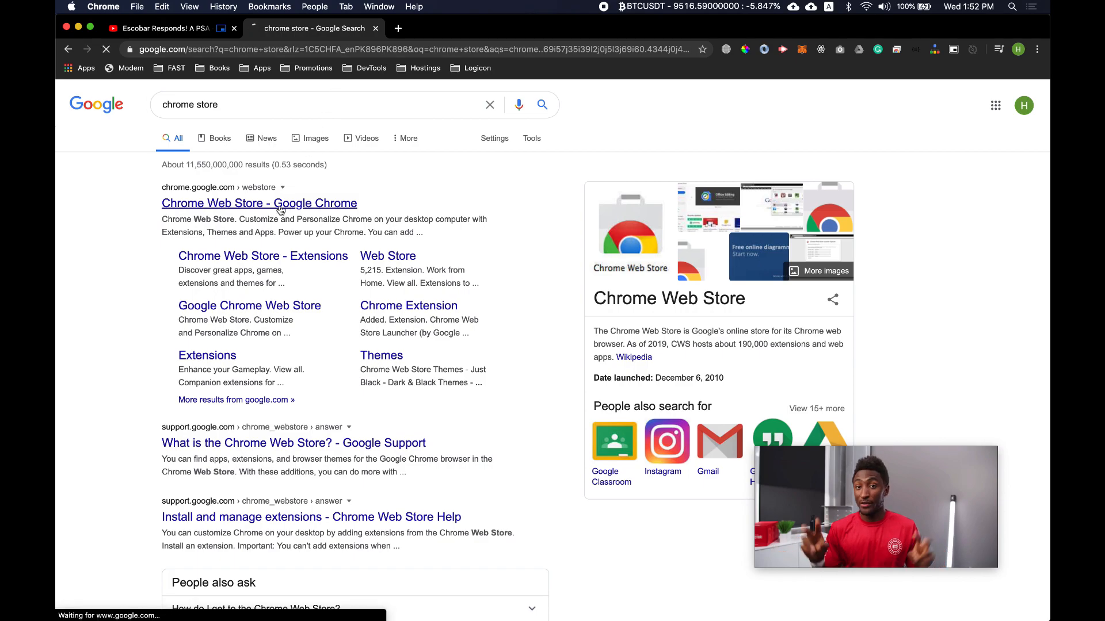
pyautogui.click(259, 203)
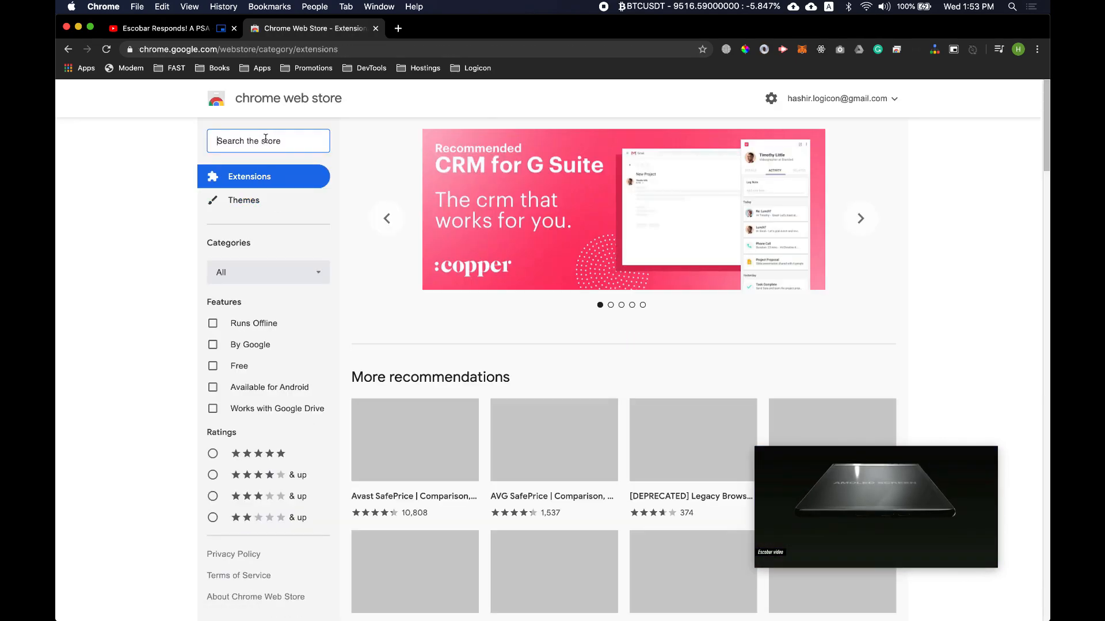
# Search the store for 'picture in picture by google' and reach the Picture-in-Picture Extension (by Google) page
pyautogui.write('picture theme')
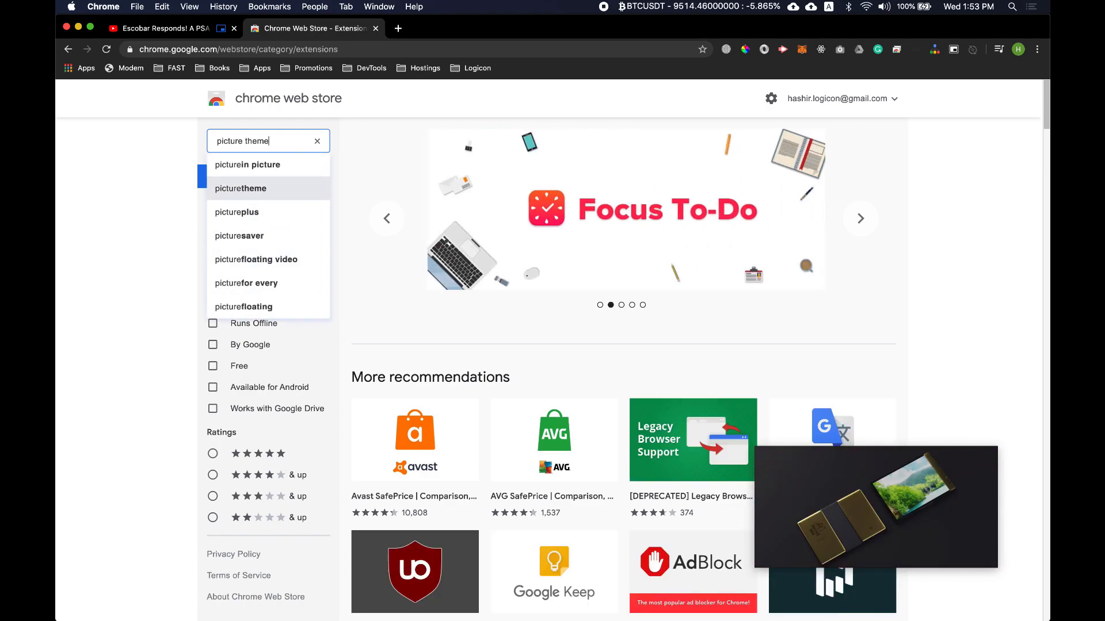
pyautogui.write('picture in picture by googl')
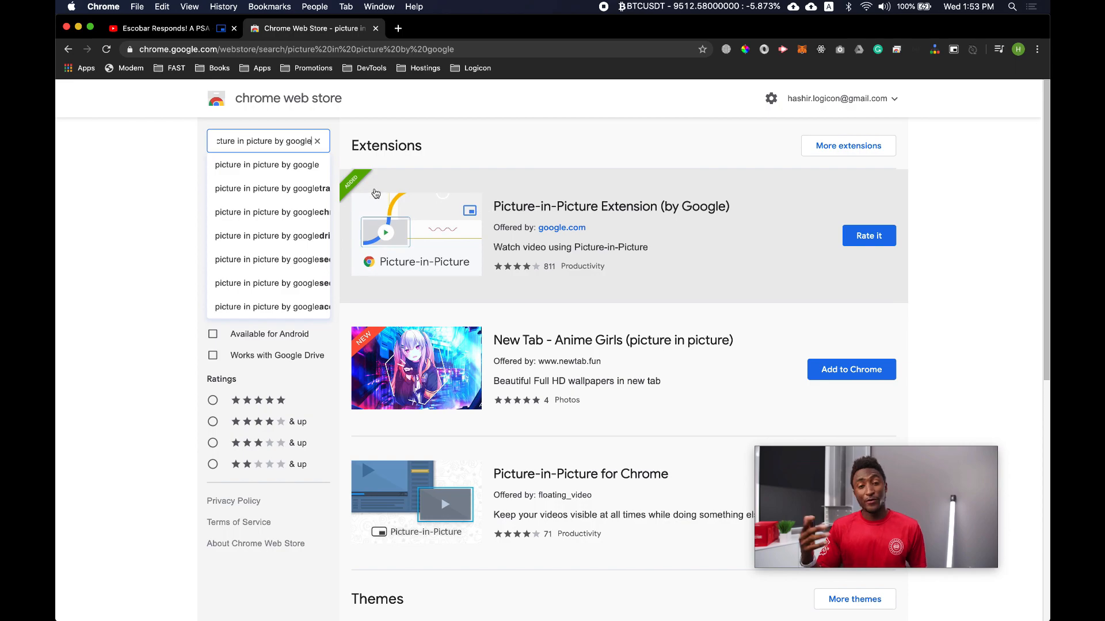
pyautogui.click(610, 206)
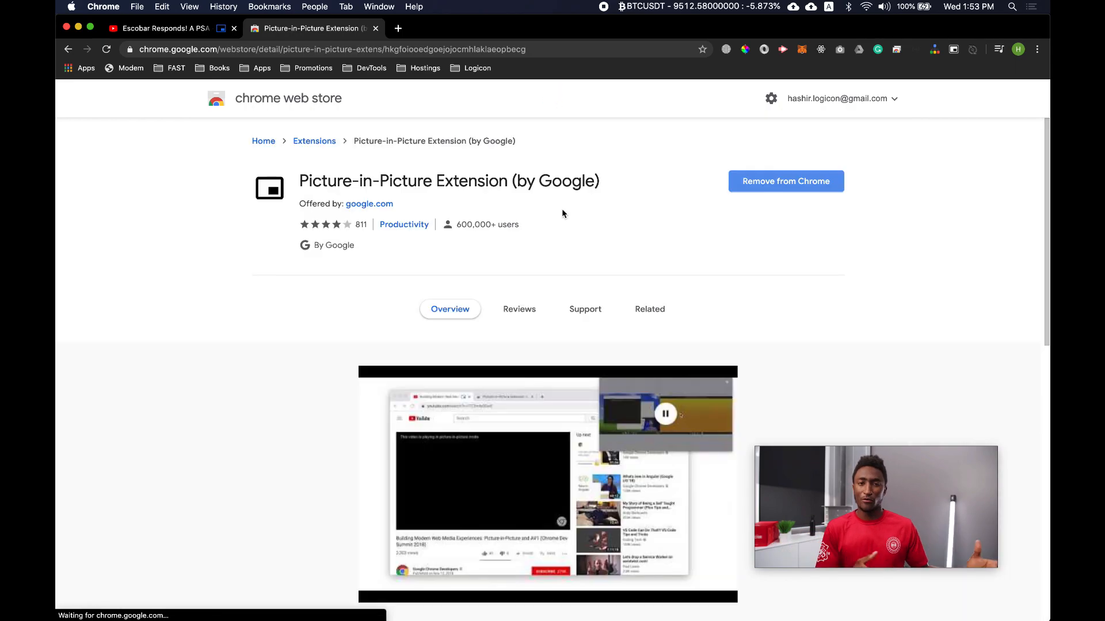